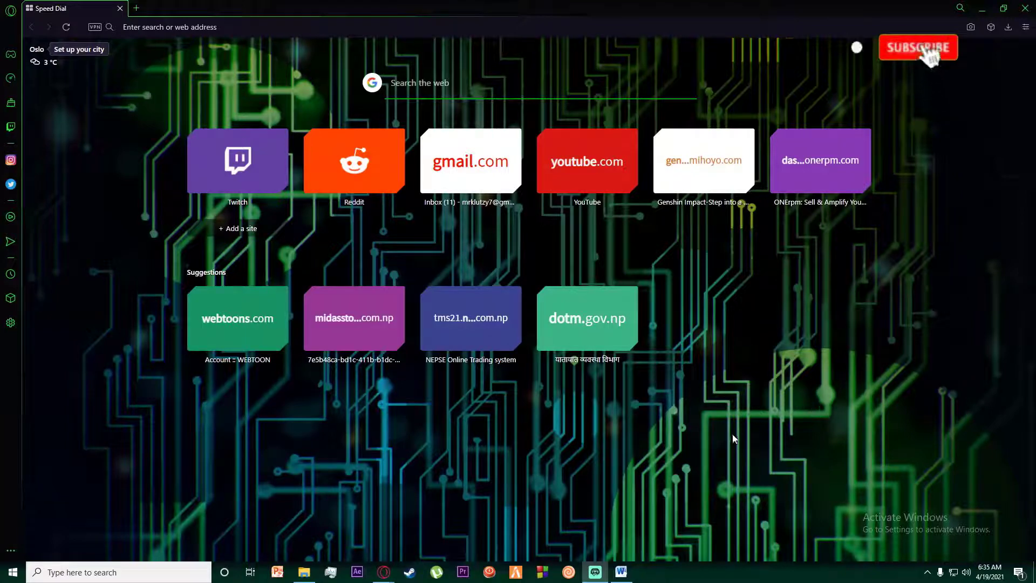
Step: Search Google for "webtoon" and go to the WEBTOON homepage from the results
left_click(917, 47)
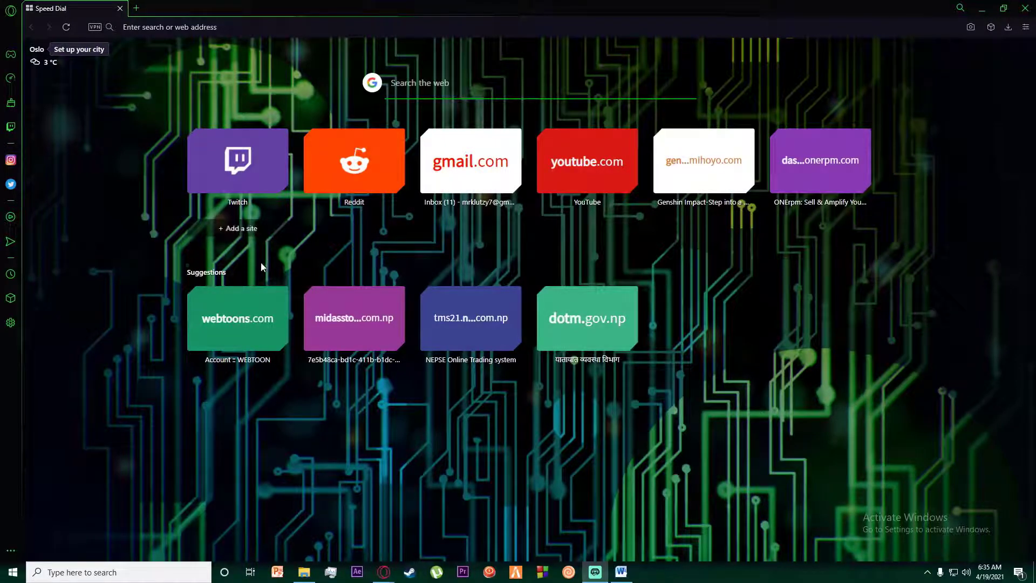
mouse_move(137, 284)
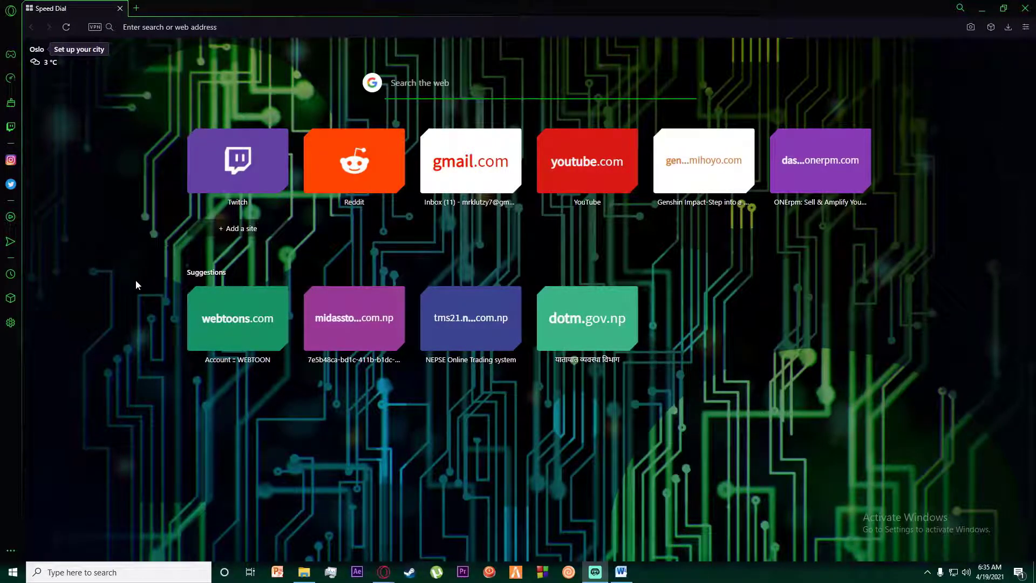
mouse_move(713, 342)
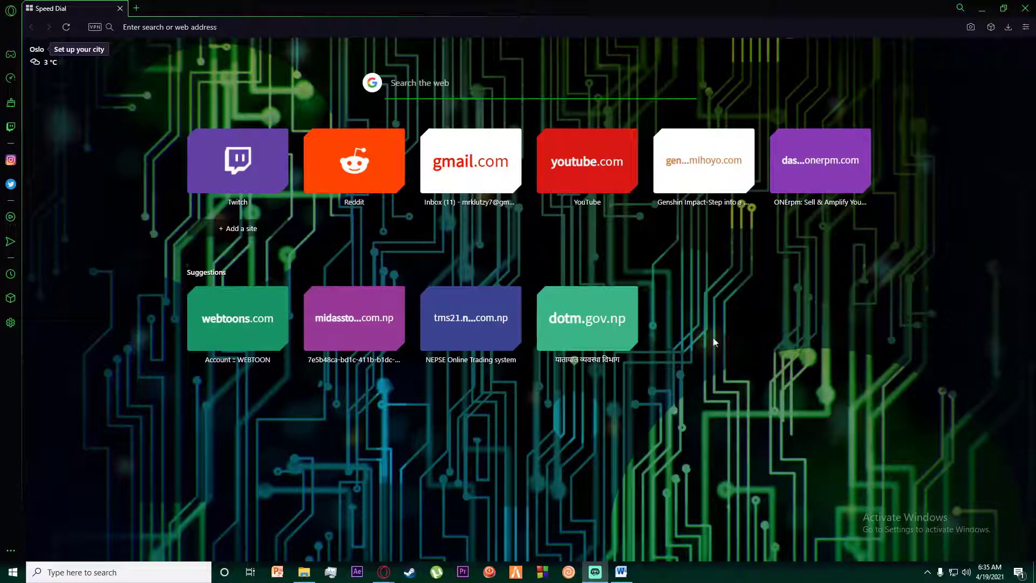
mouse_move(692, 287)
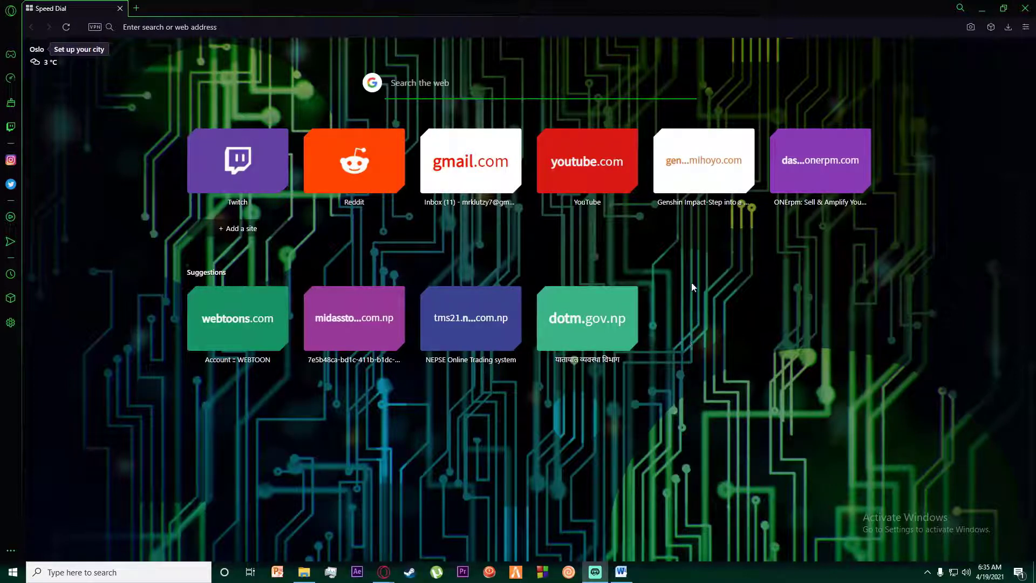
mouse_move(629, 274)
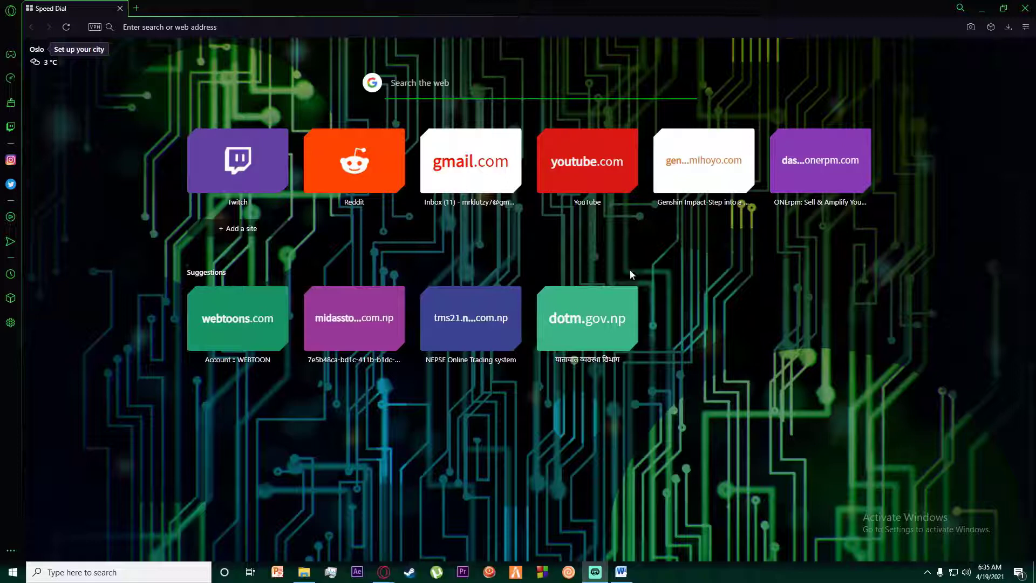
mouse_move(237, 161)
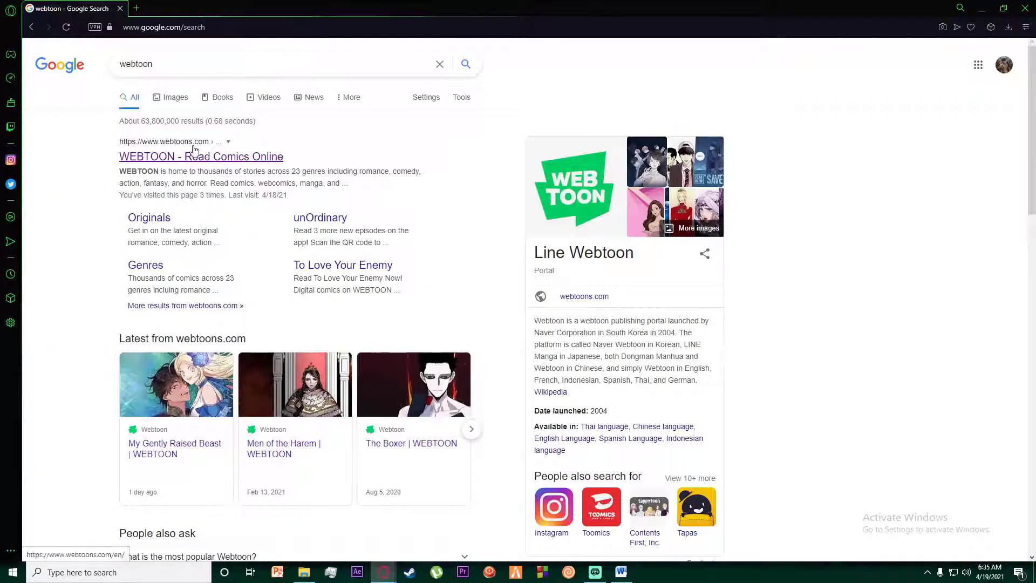
mouse_move(224, 167)
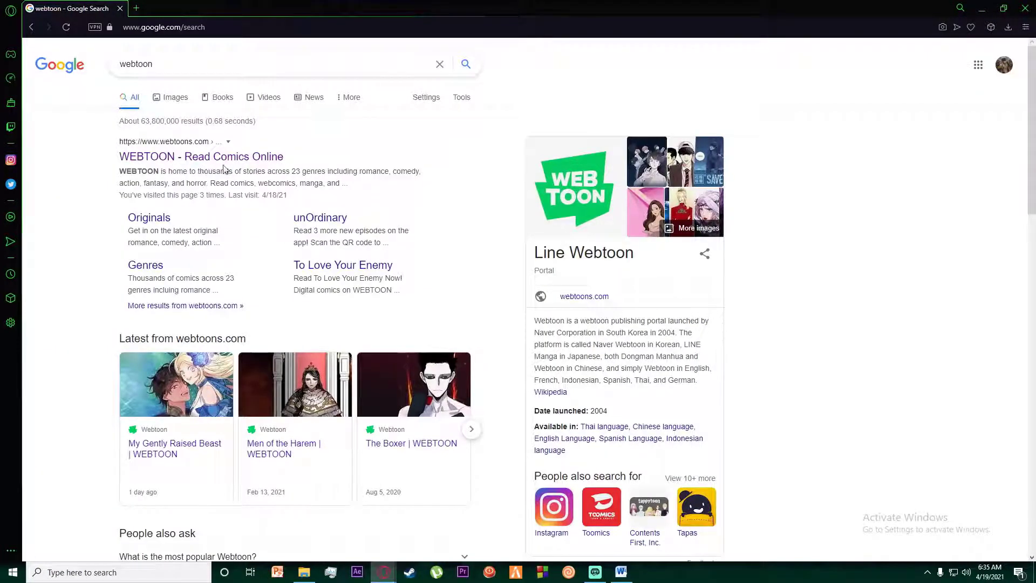
left_click(202, 155)
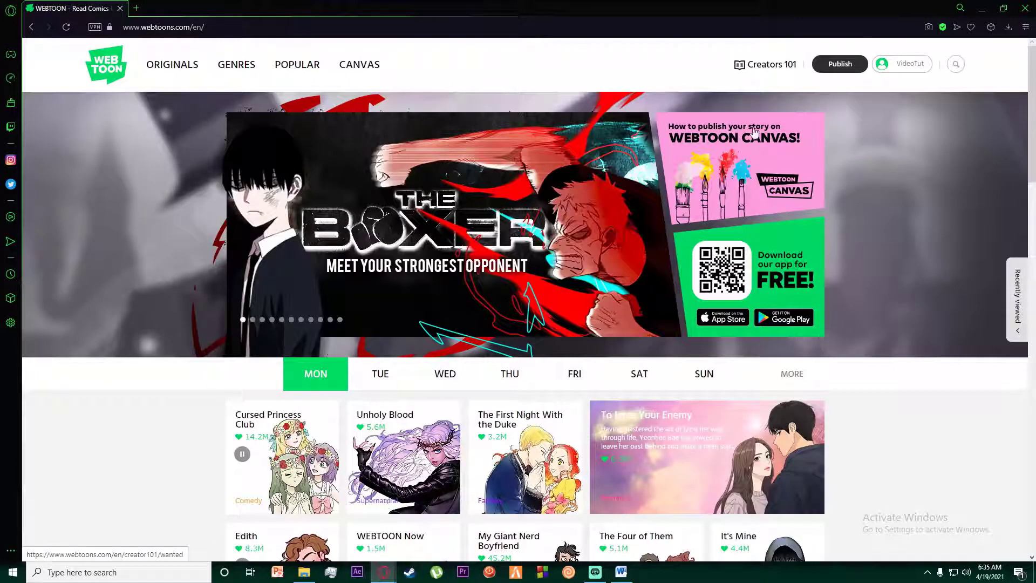
mouse_move(830, 166)
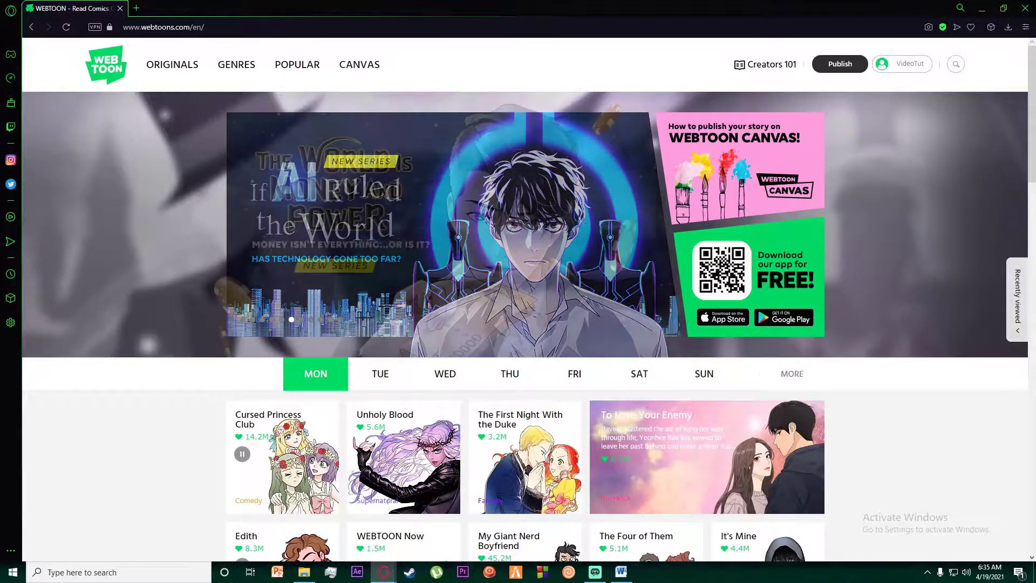
Step: From the profile menu's Account settings, reach the "Do you want to delete your account?" page
left_click(902, 63)
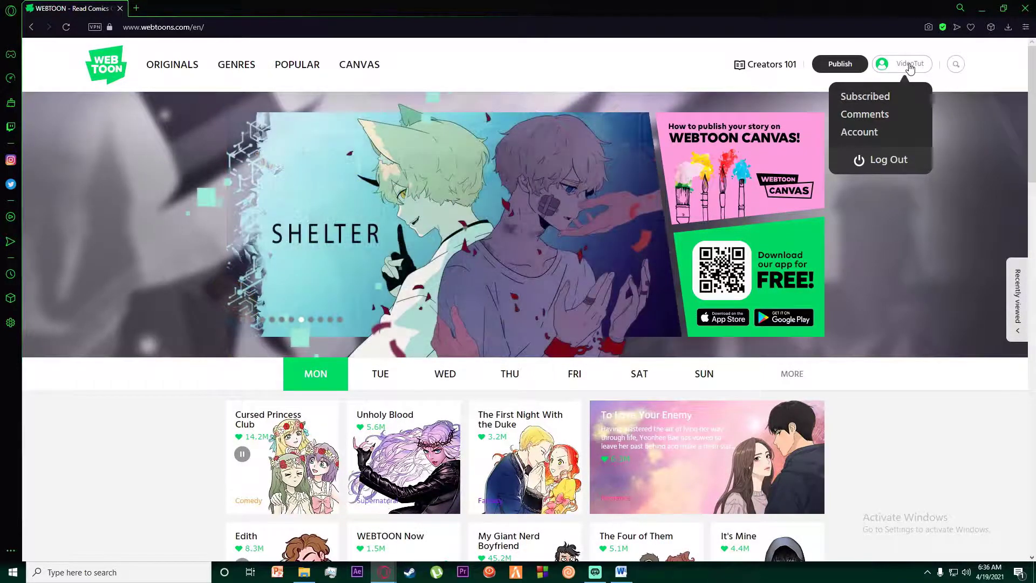
mouse_move(860, 132)
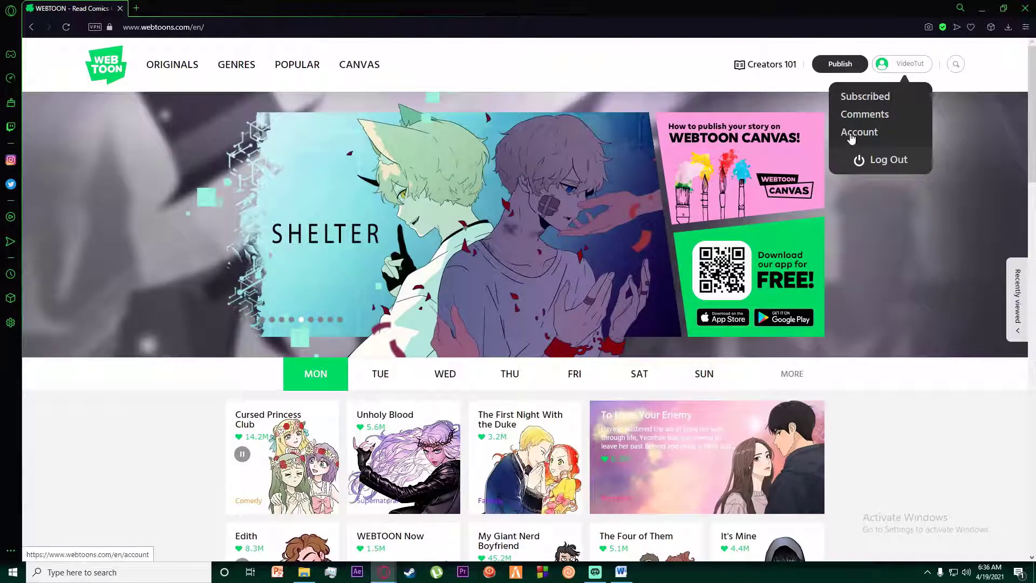
left_click(858, 132)
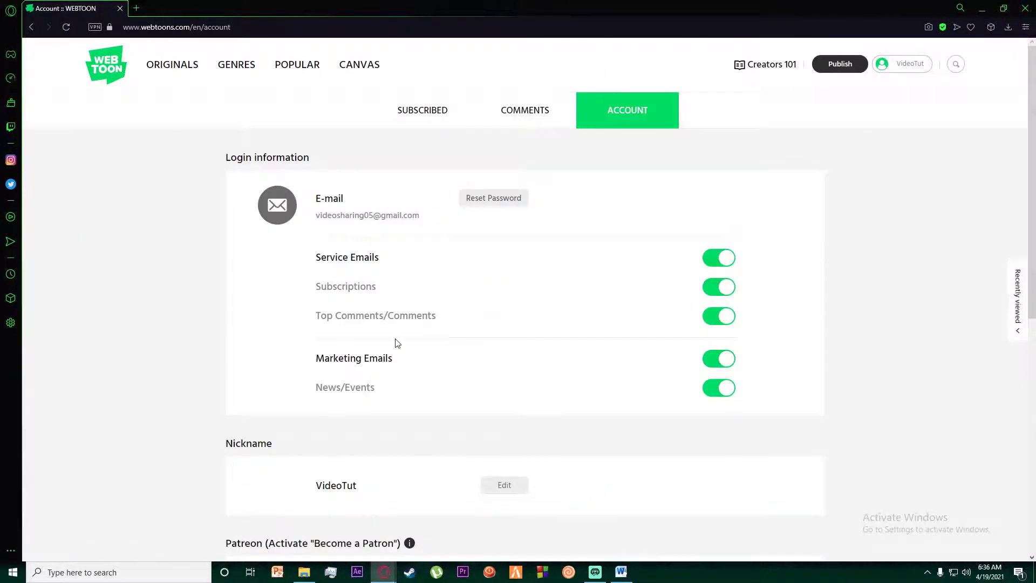
scroll("down", 3)
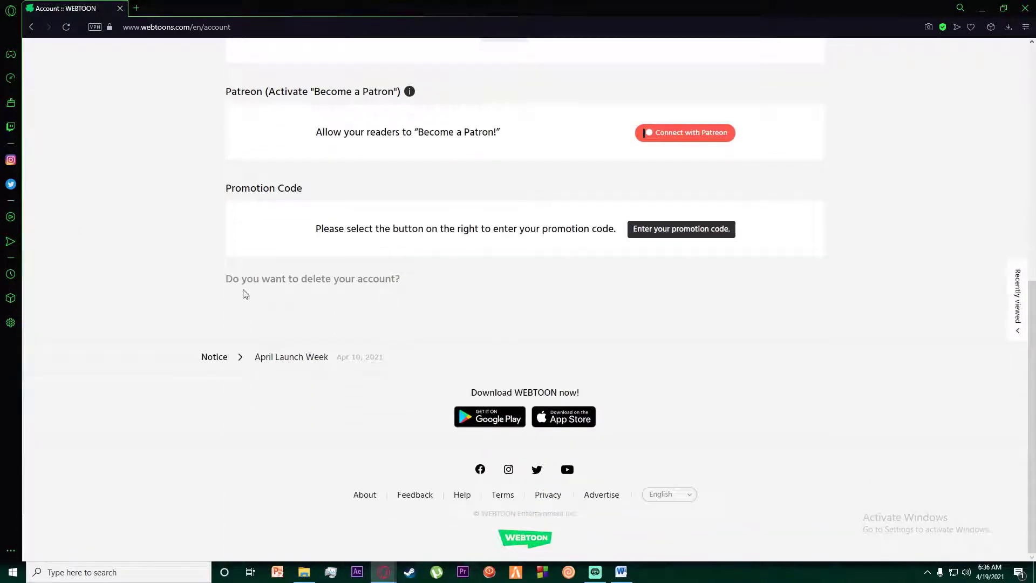
mouse_move(383, 287)
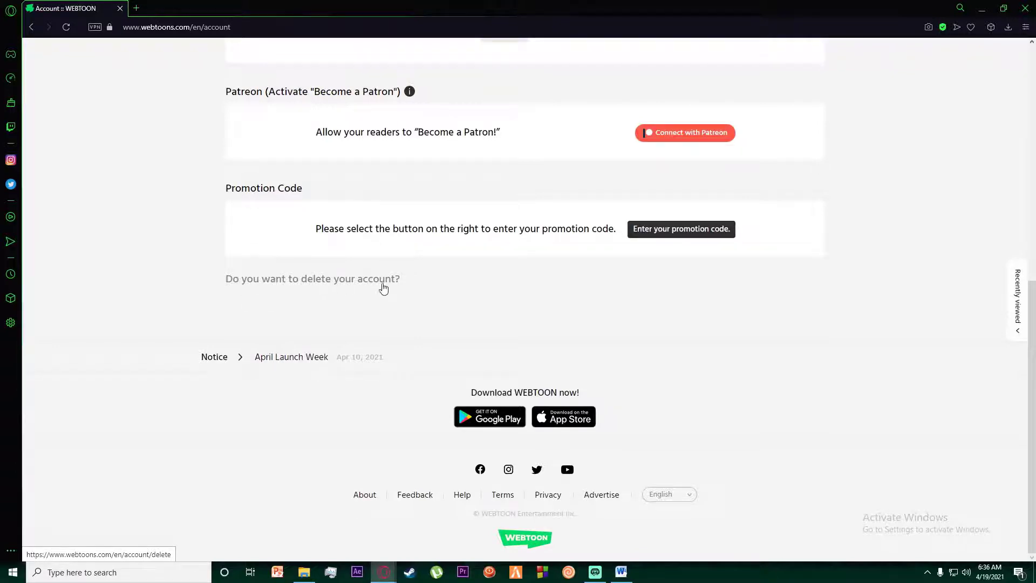
left_click(312, 279)
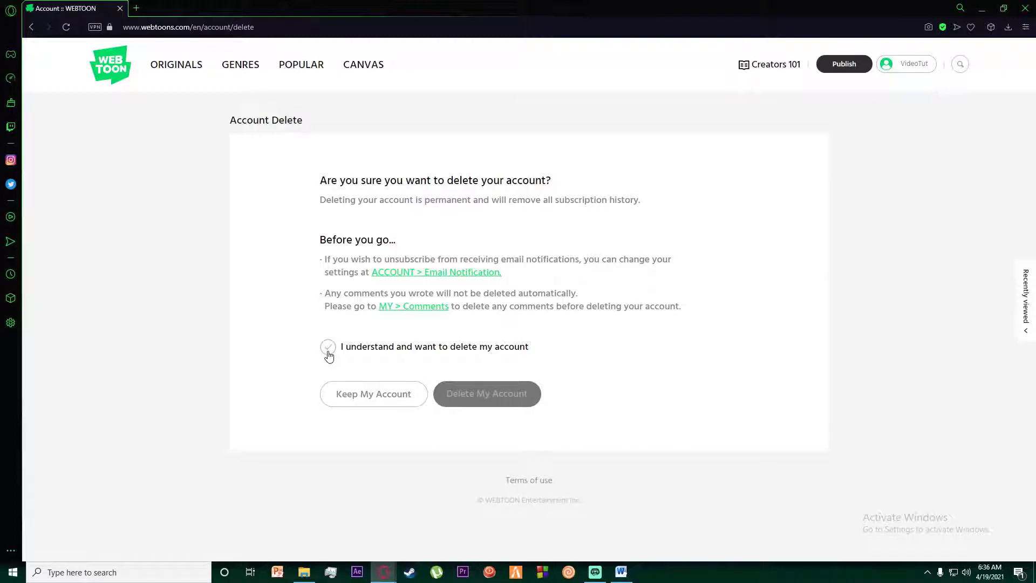
Step: Tick "I understand and want to delete my account", delete it, and dismiss the thank-you popup
left_click(328, 346)
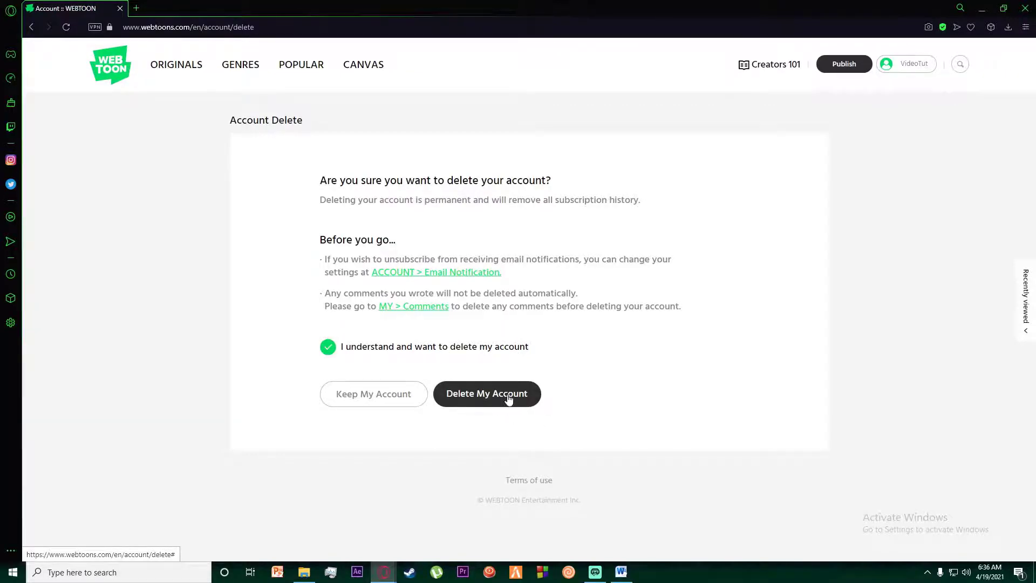
left_click(487, 393)
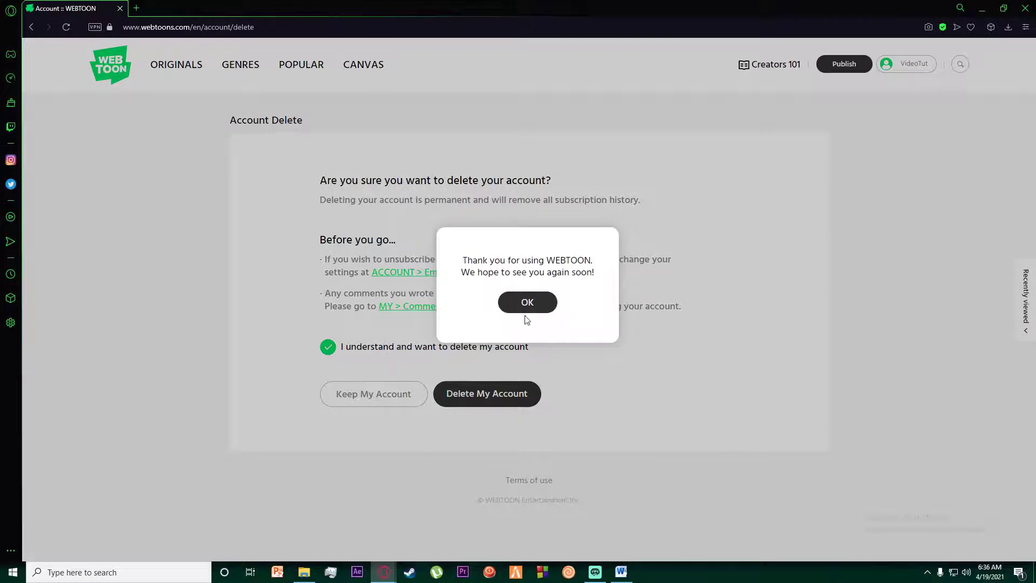
left_click(526, 302)
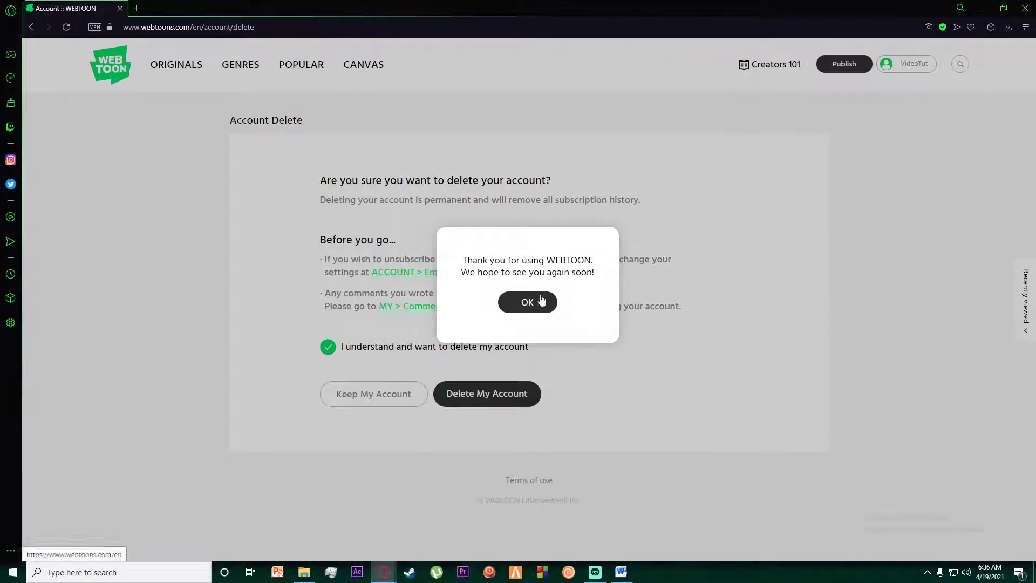
left_click(526, 302)
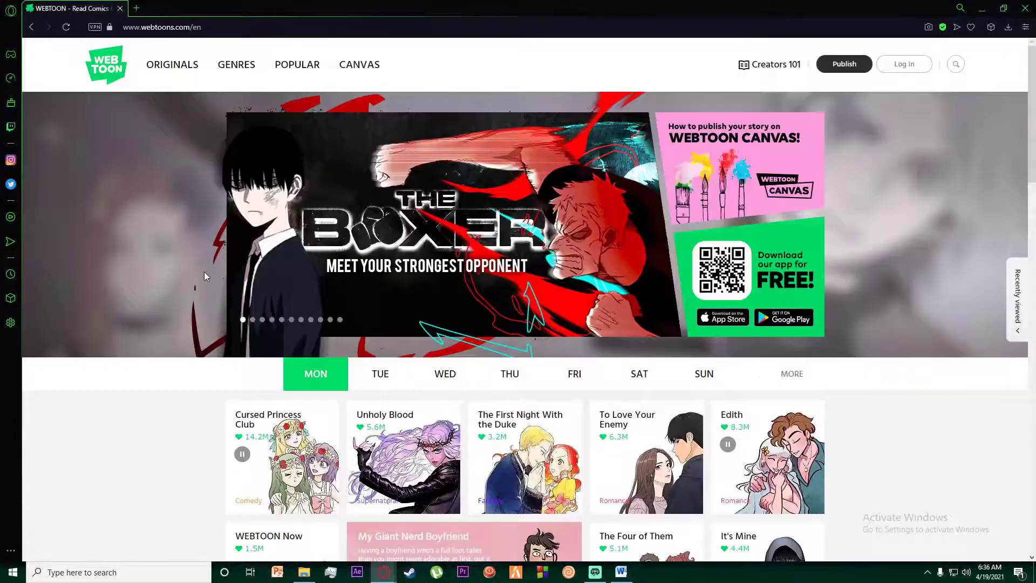
scroll("down", 3)
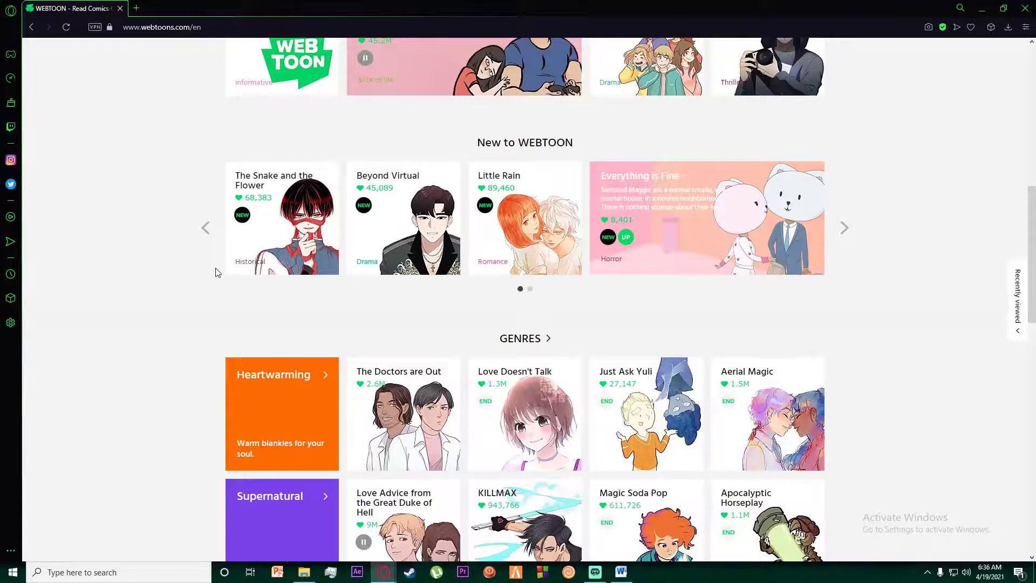
mouse_move(900, 287)
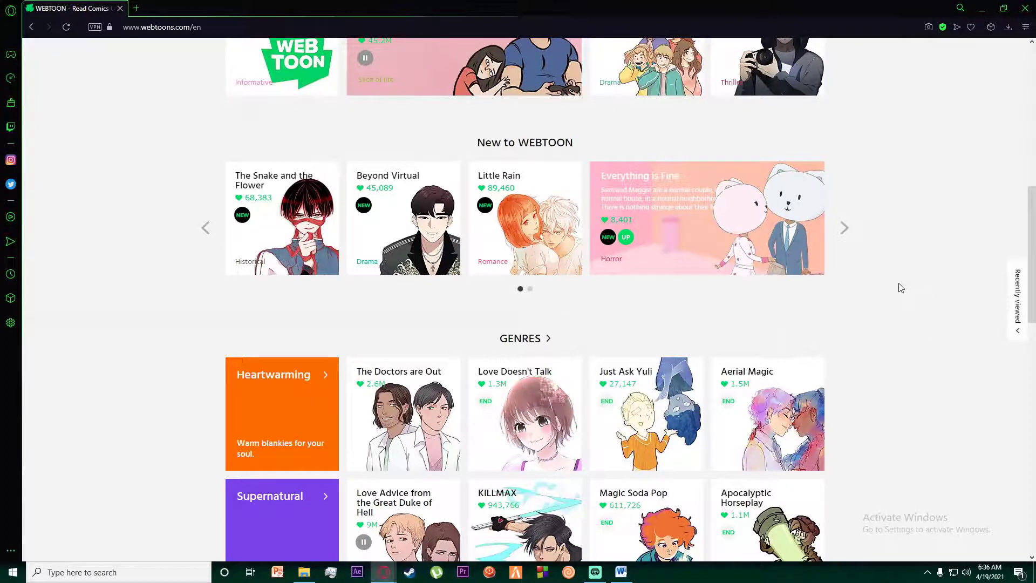
scroll("down", 3)
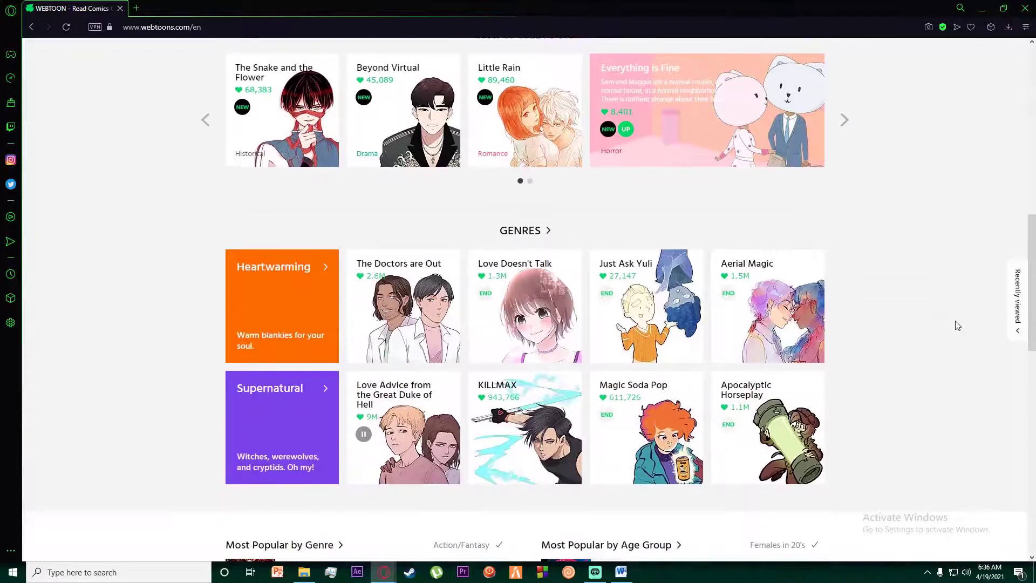